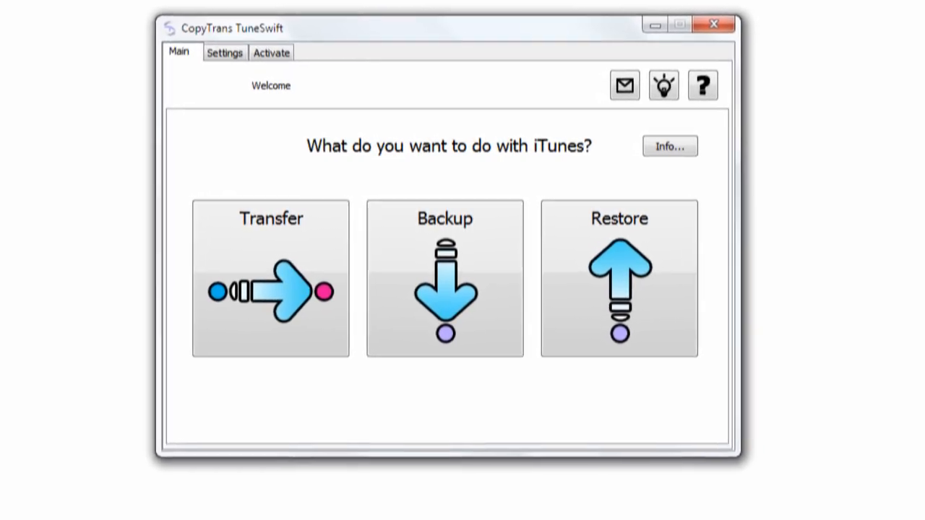
- Launch activation by opening the CopyTrans TuneSwift product web page via 'Get it now!'
{"action": "left_click", "coordinate": [714, 23]}
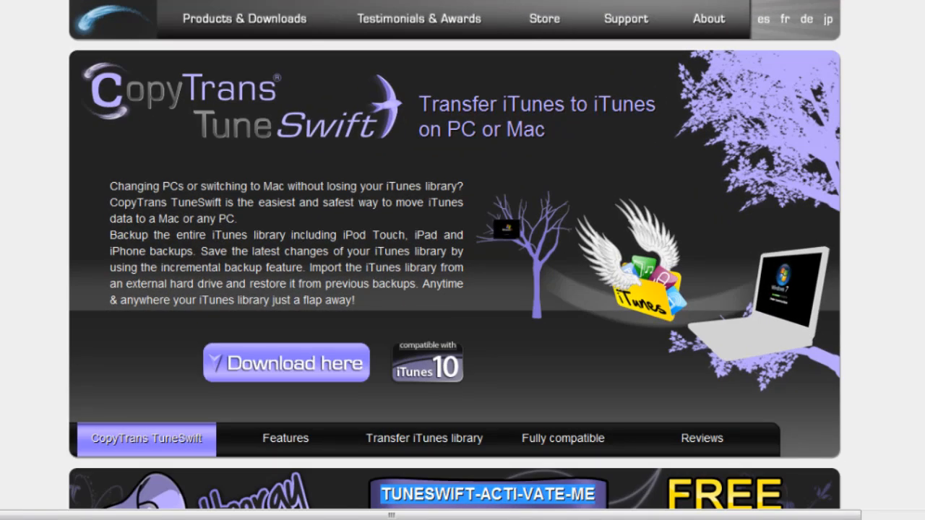
- Scroll the web page to reveal the free code TUNESWIFT-ACTI-VATE-ME and return to TuneSwift
{"action": "scroll", "scroll_direction": "down", "scroll_amount": 3}
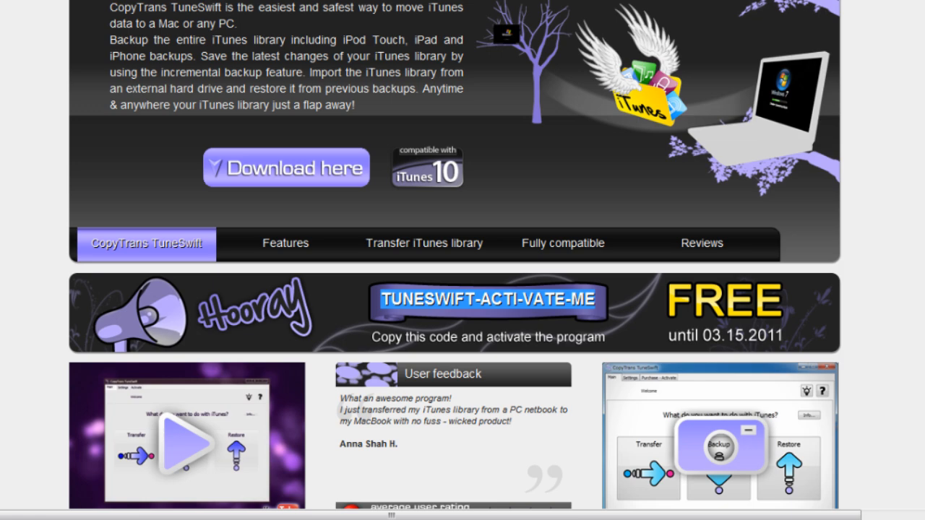
{"action": "scroll", "scroll_direction": "up", "scroll_amount": 3}
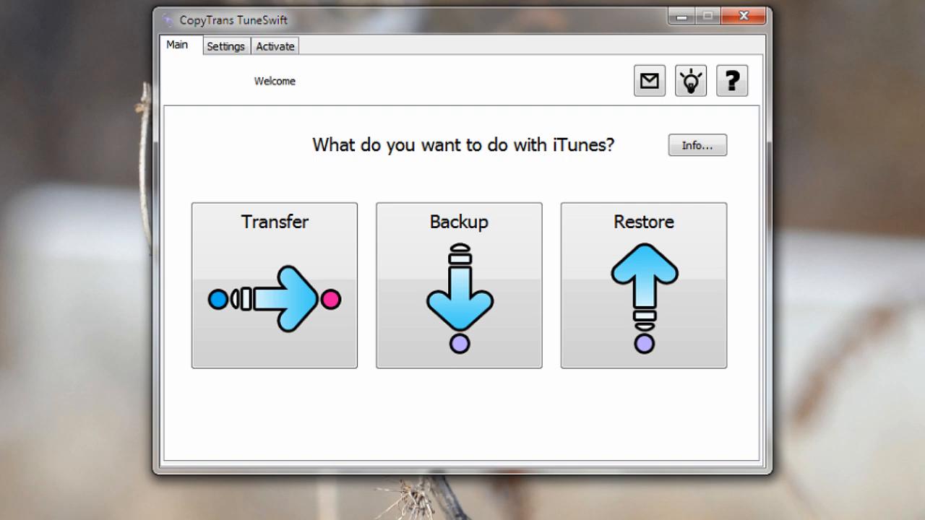
- Enter the activation code so TuneSwift reports successful activation, then return to the Welcome screen
{"action": "left_click", "coordinate": [275, 45]}
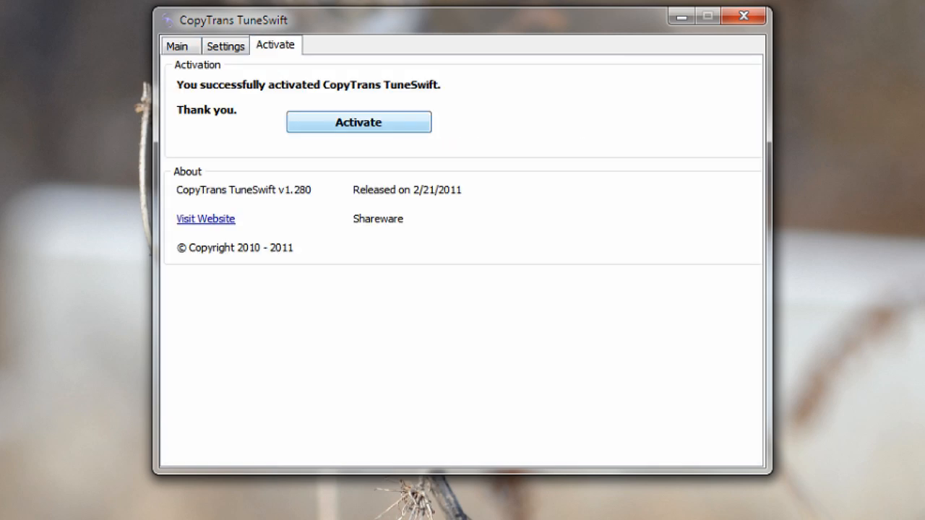
{"action": "left_click", "coordinate": [358, 121]}
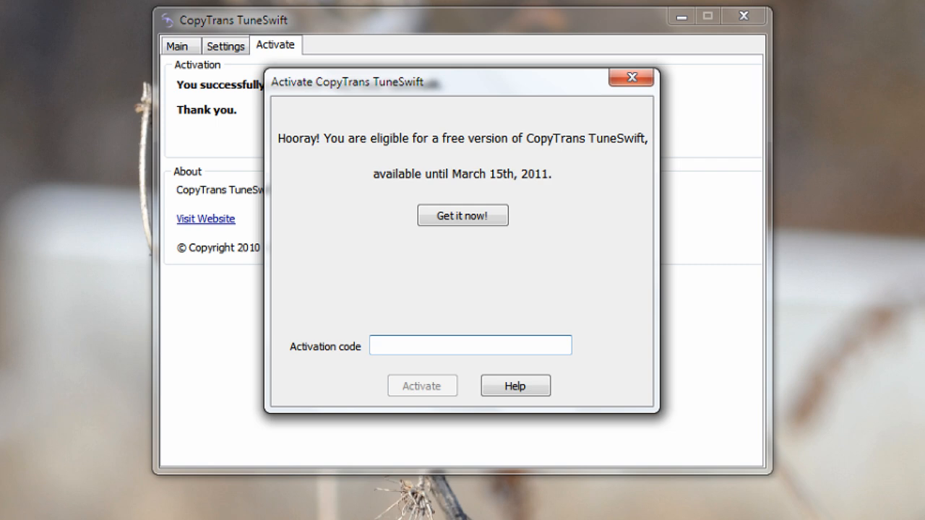
{"action": "left_click", "coordinate": [471, 344]}
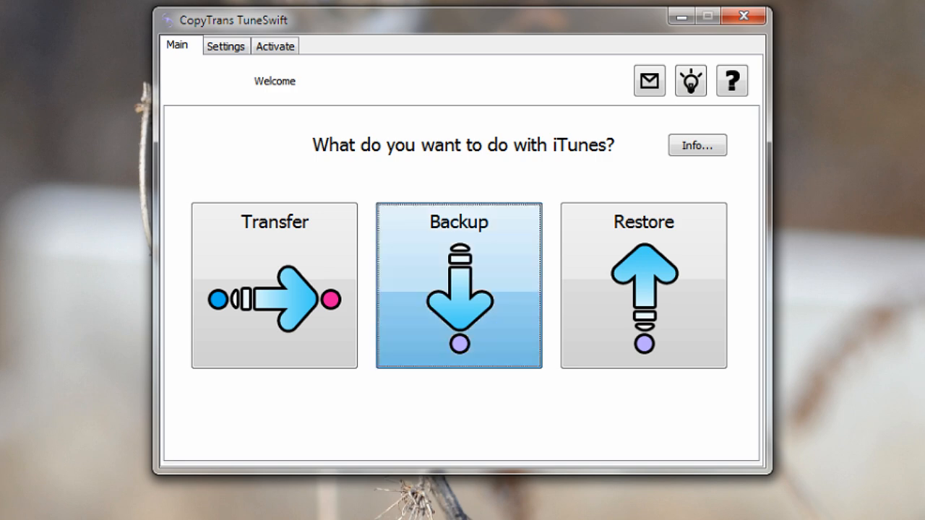
{"action": "left_click", "coordinate": [459, 286]}
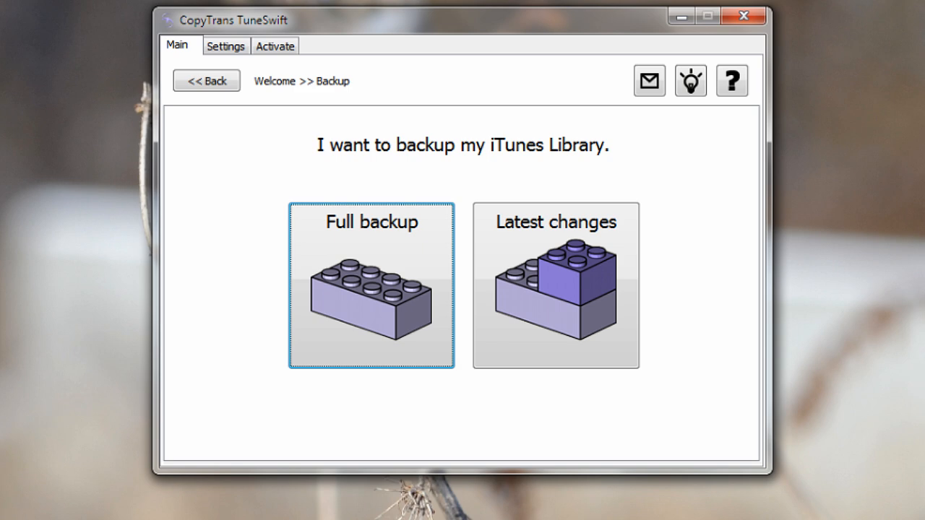
{"action": "mouse_move", "coordinate": [555, 287]}
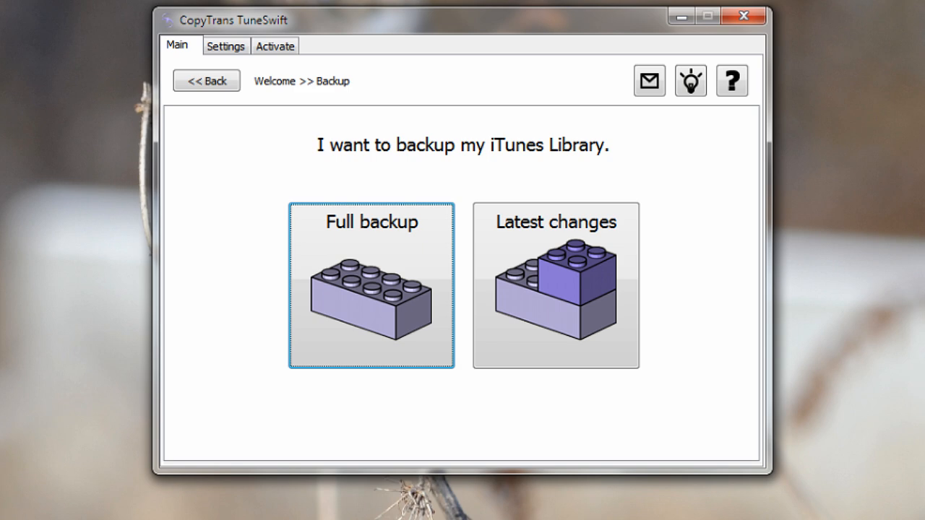
{"action": "left_click", "coordinate": [205, 81]}
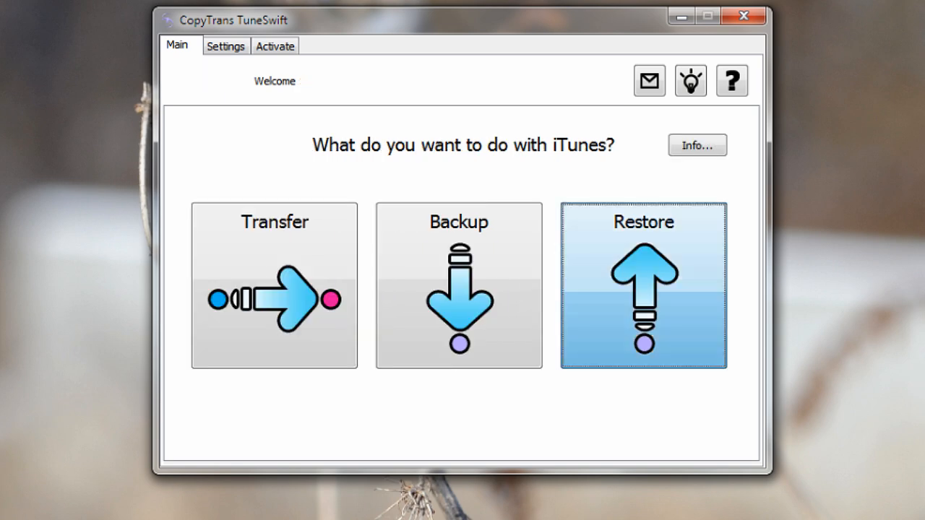
{"action": "left_click", "coordinate": [643, 285]}
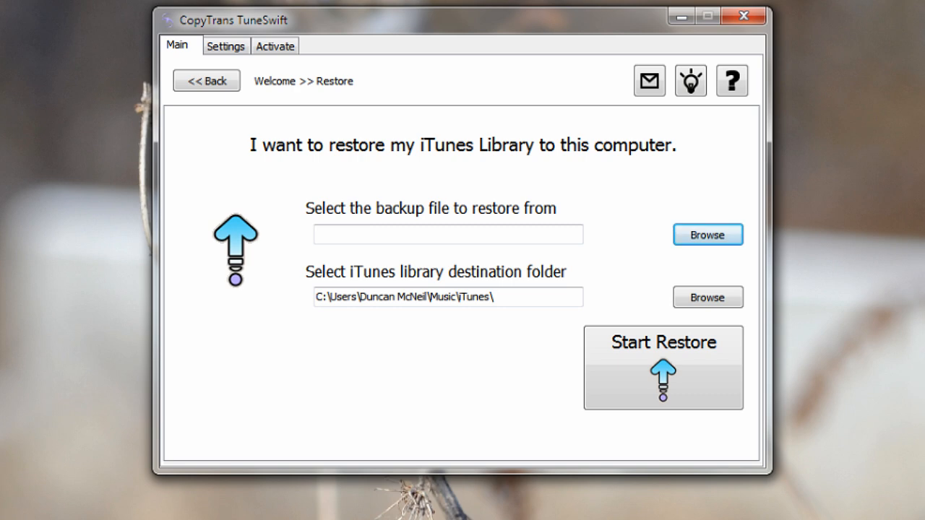
{"action": "left_click", "coordinate": [205, 81]}
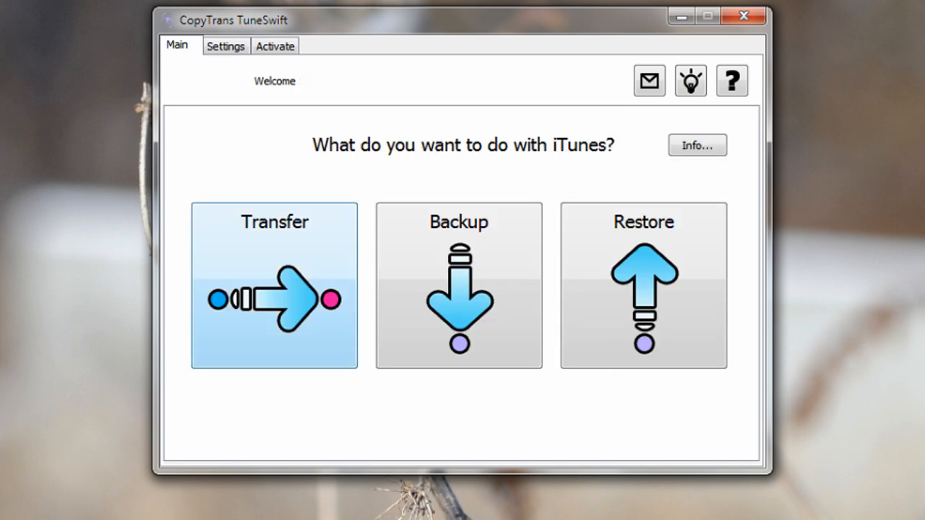
{"action": "left_click", "coordinate": [275, 285]}
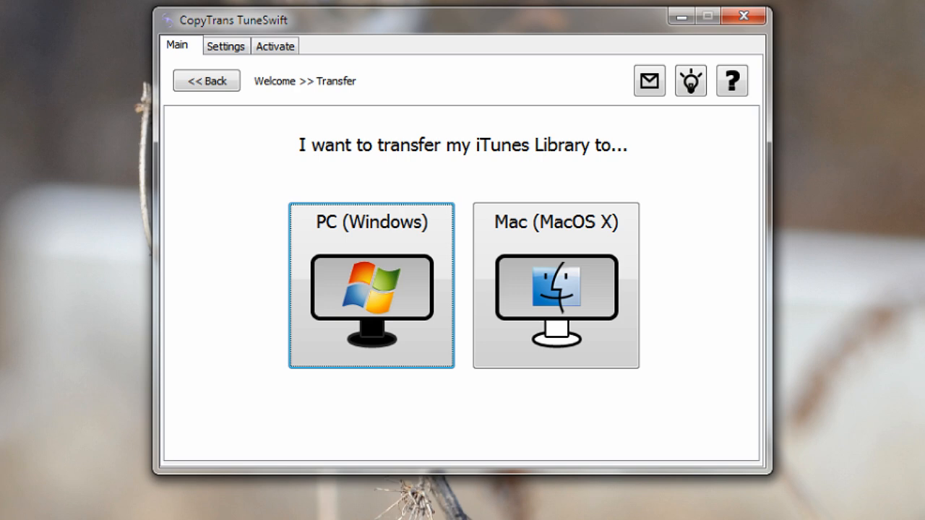
{"action": "left_click", "coordinate": [205, 81]}
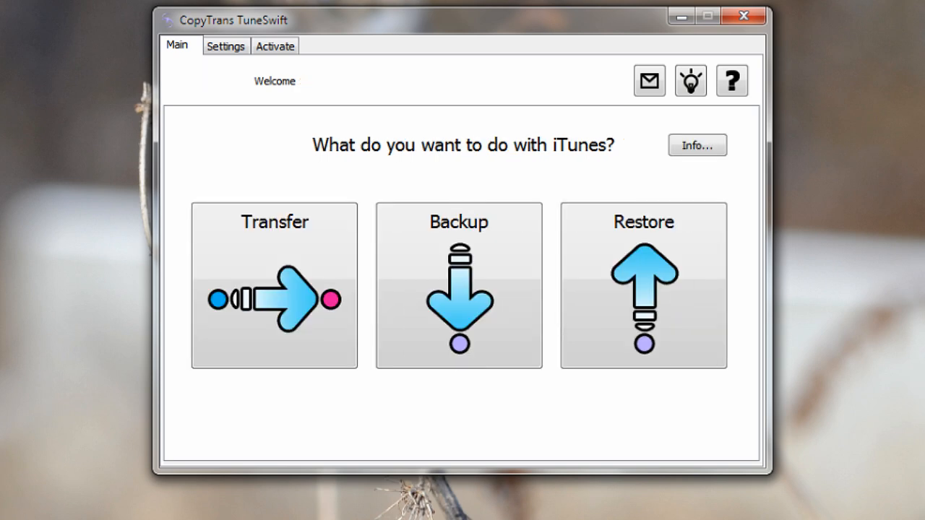